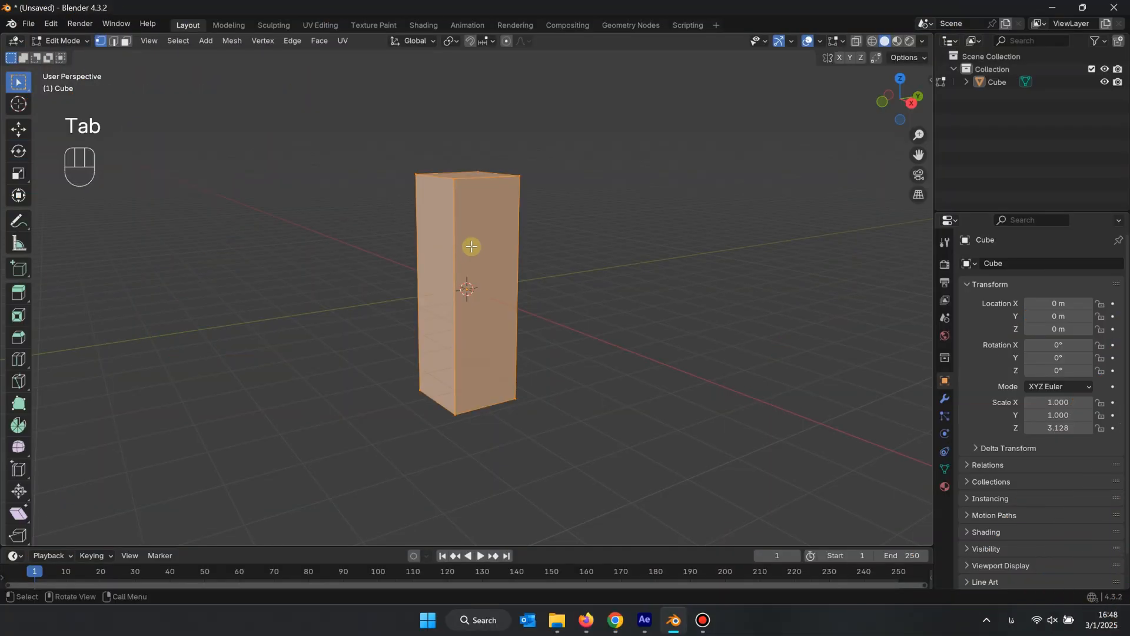
Return the tall box to Object Mode with its modifier properties showing.
key("Ctrl+R")
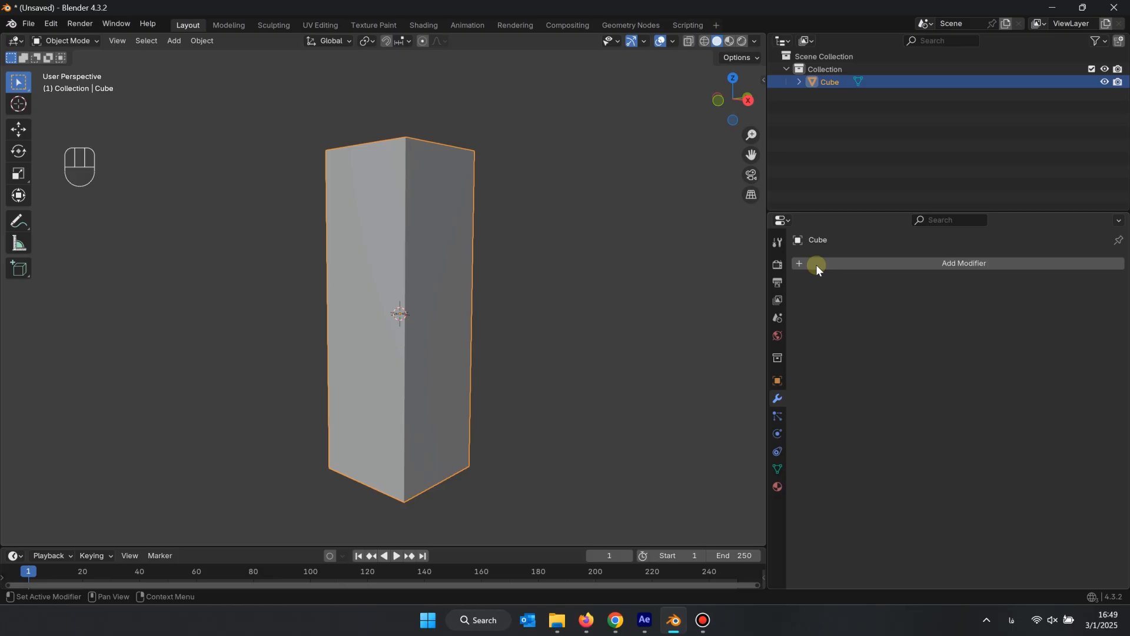
Add a Simple Deform twist to the tall box and try a different axis.
left_click(964, 263)
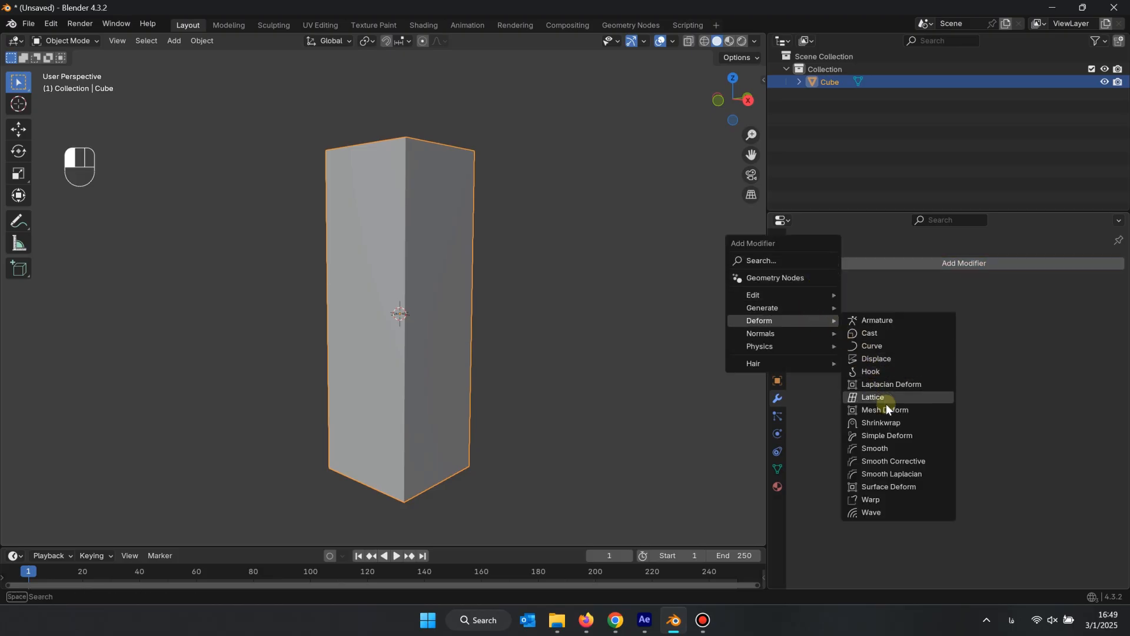
left_click(887, 435)
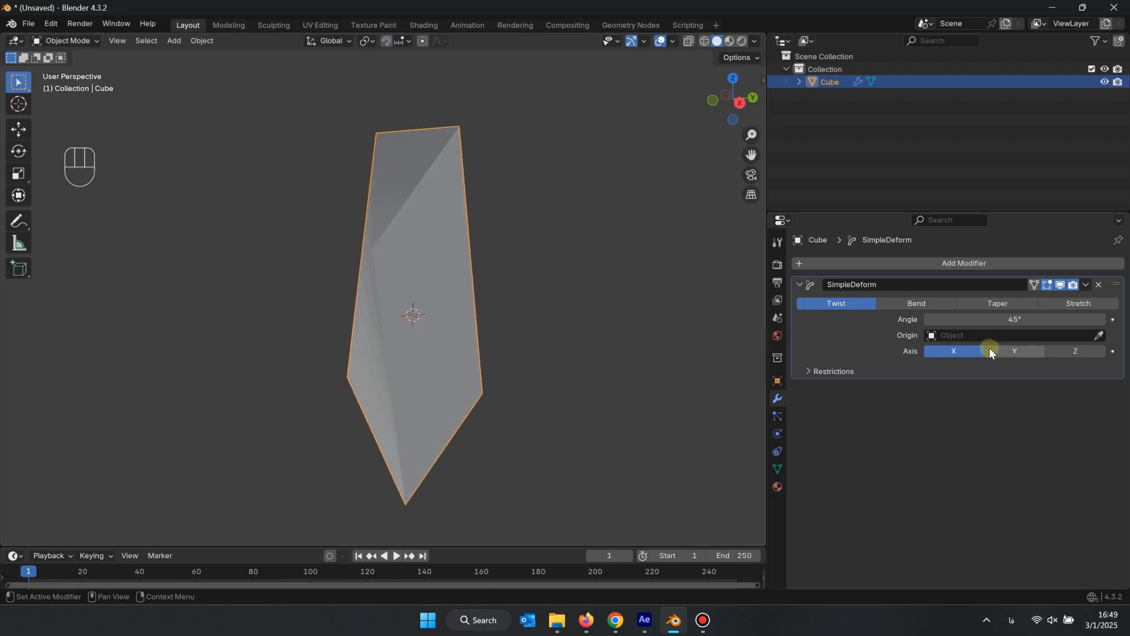
left_click(1075, 351)
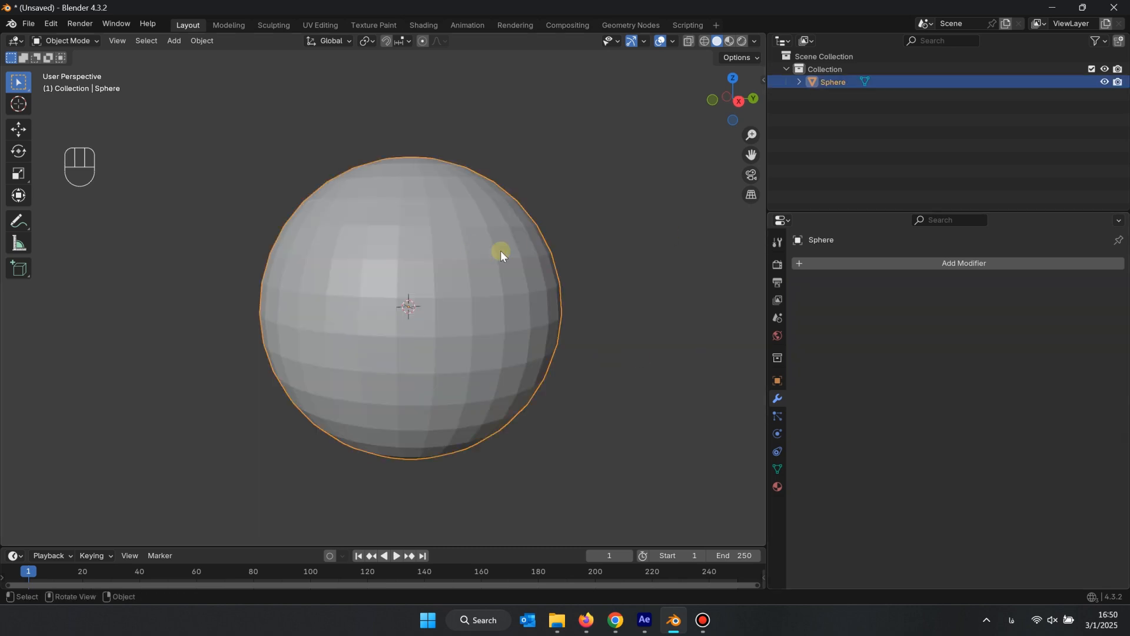
Add a Simple Deform twist around Z to the UV sphere and open its extra options.
left_click(964, 263)
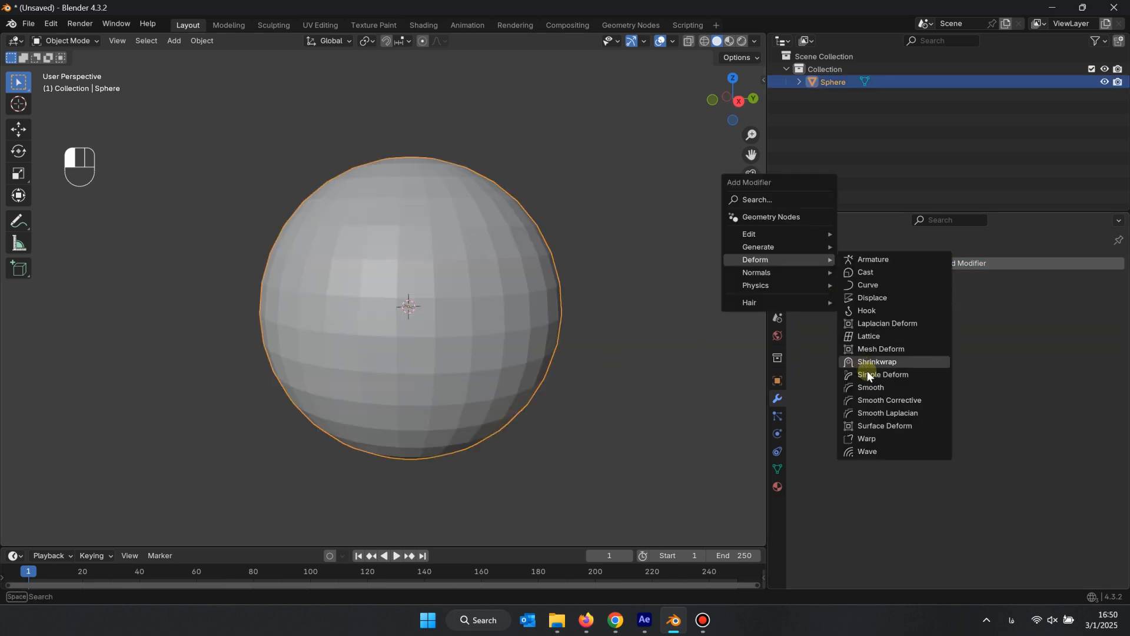
left_click(883, 375)
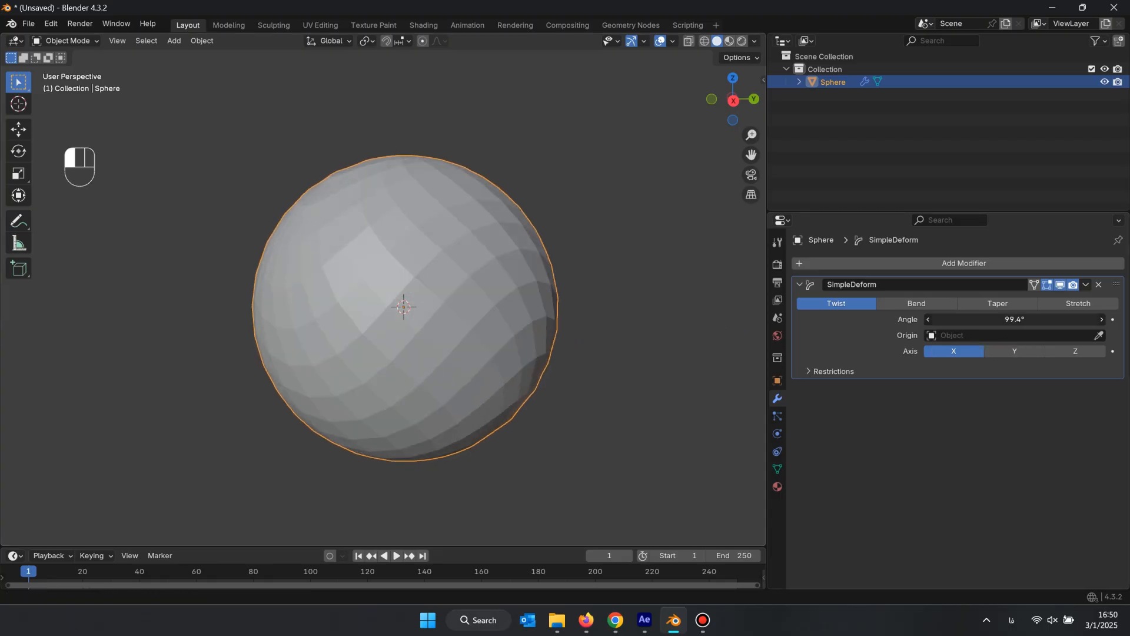
left_click(1014, 351)
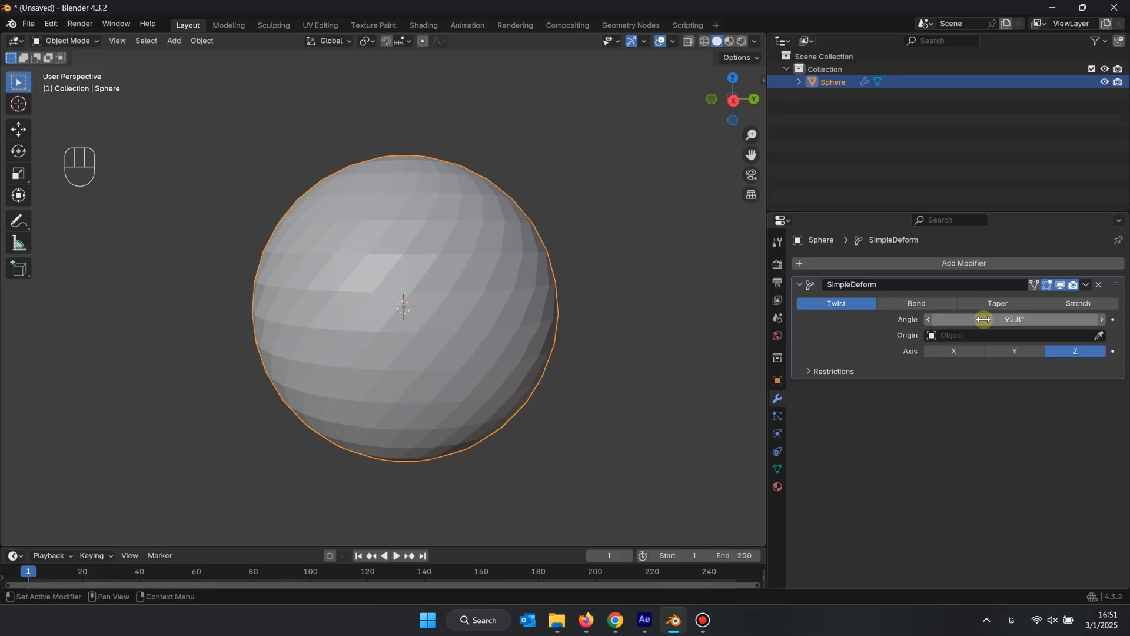
left_click(1086, 284)
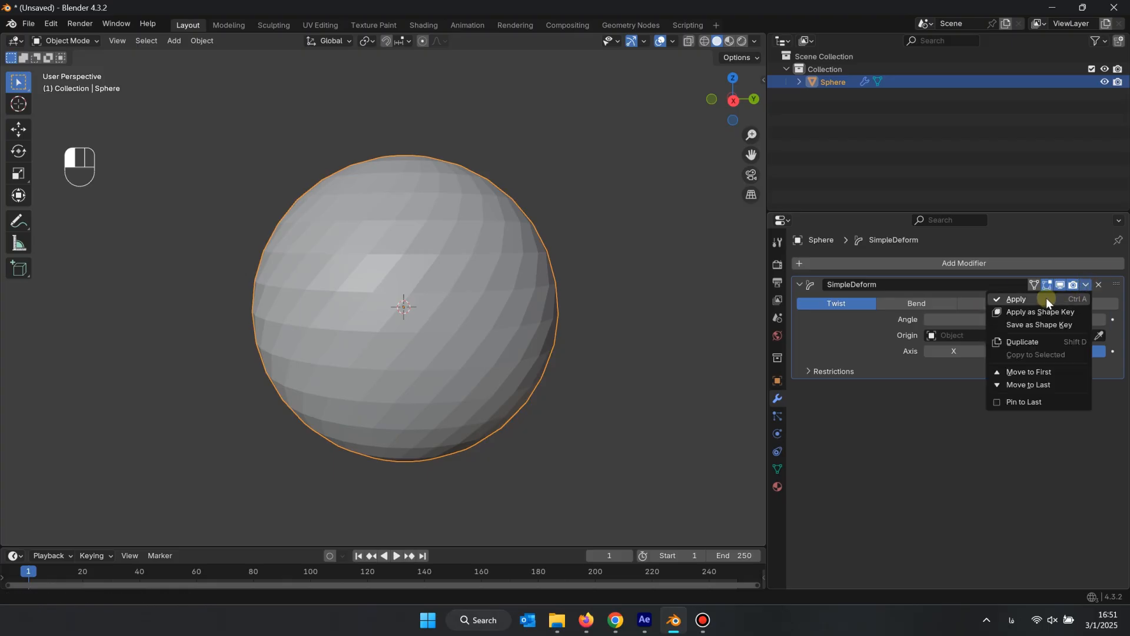
Apply the sphere's twist modifier and switch to vertex editing in Edit Mode.
key("Tab")
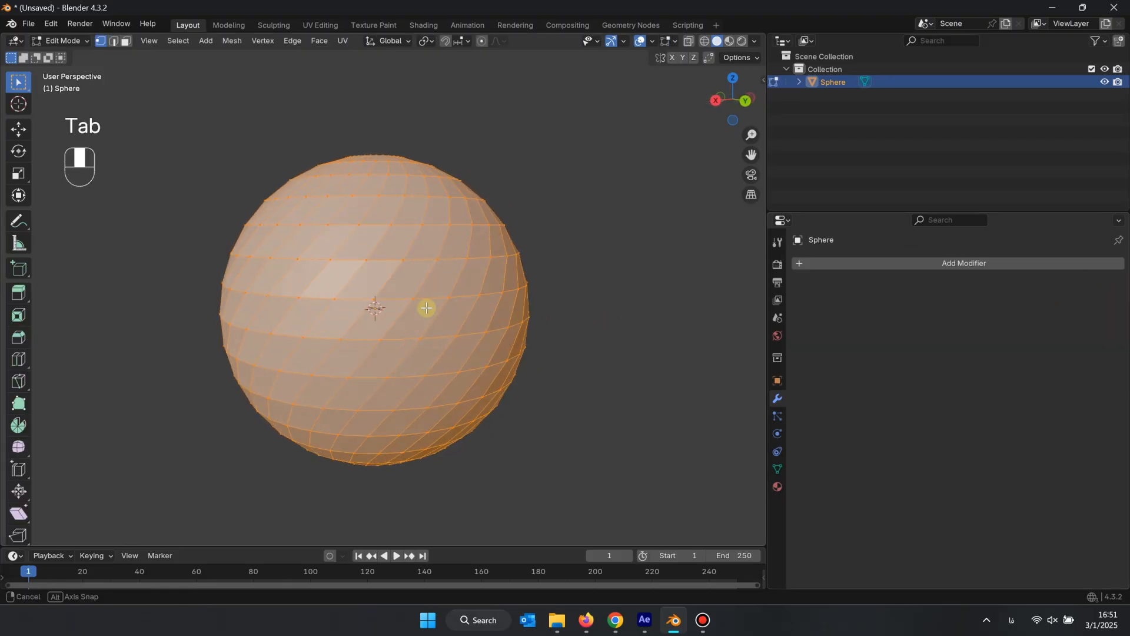
key("2")
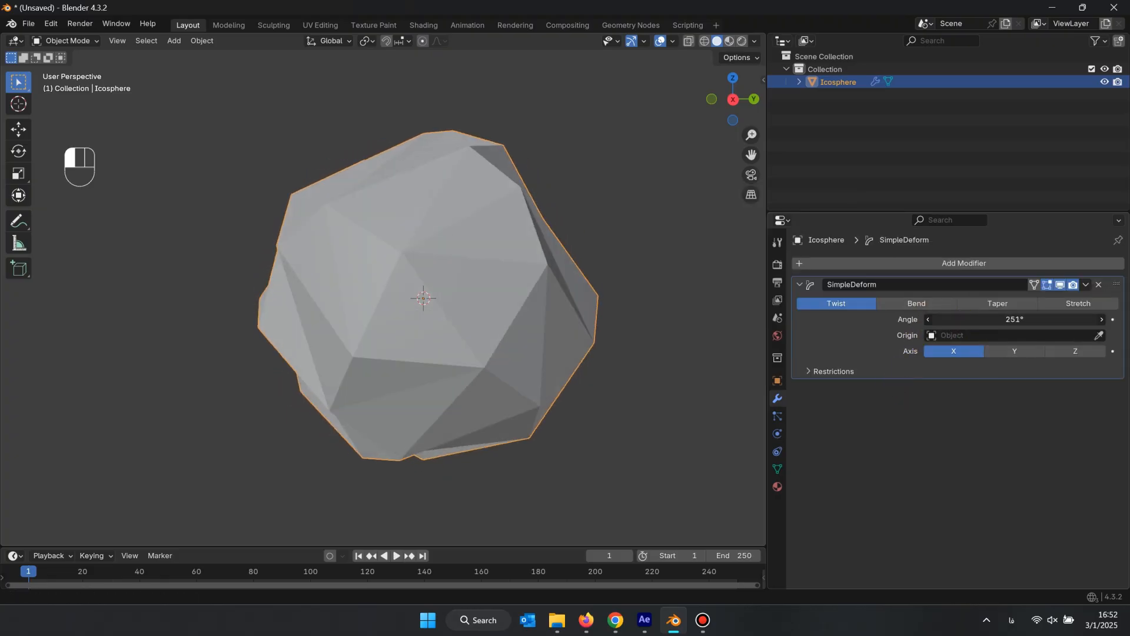
Set the icosphere's twist to the Z axis for a 360° subdivided, smoothed spiral.
left_click(1075, 351)
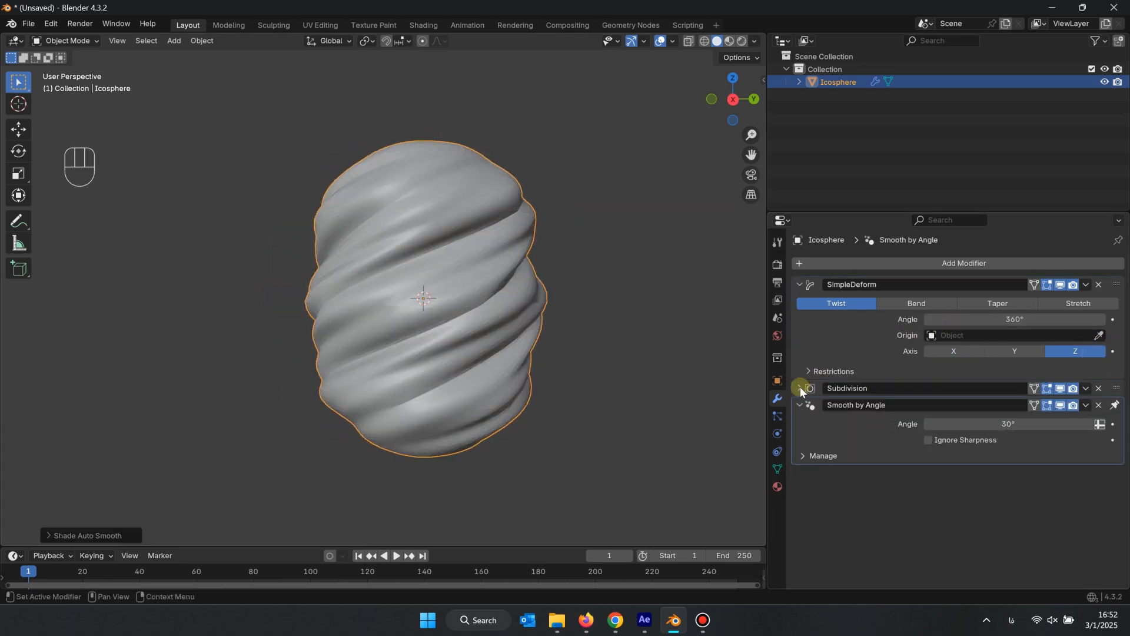
Collapse Subdivision and drag the twist's upper limit from 0.15 to about 0.51.
left_click(803, 371)
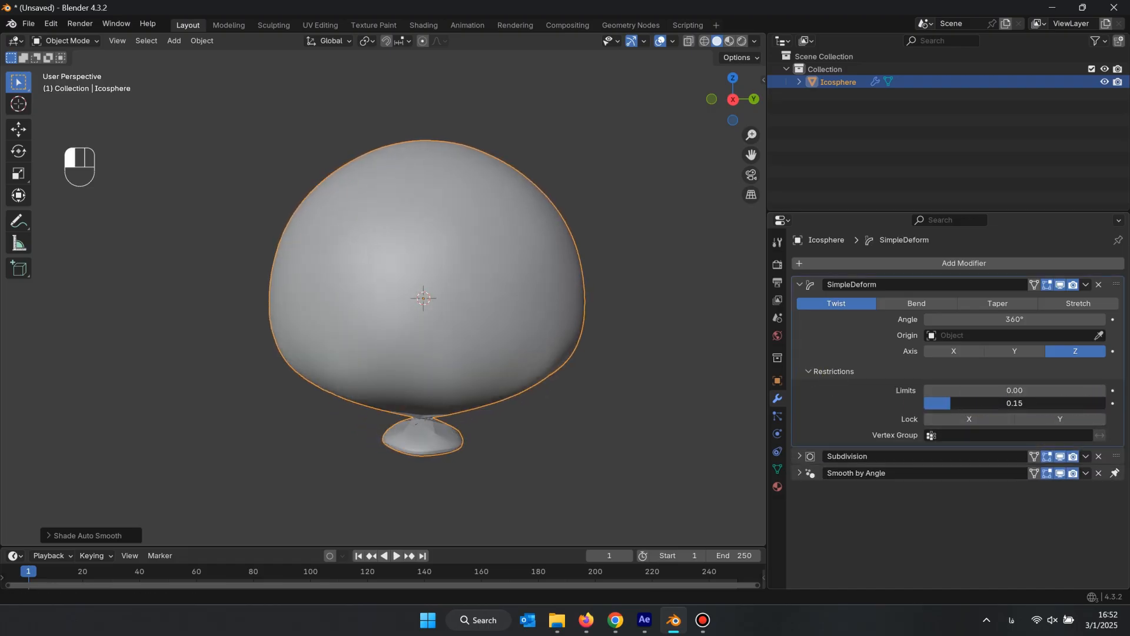
left_click_drag(937, 403, 1016, 402)
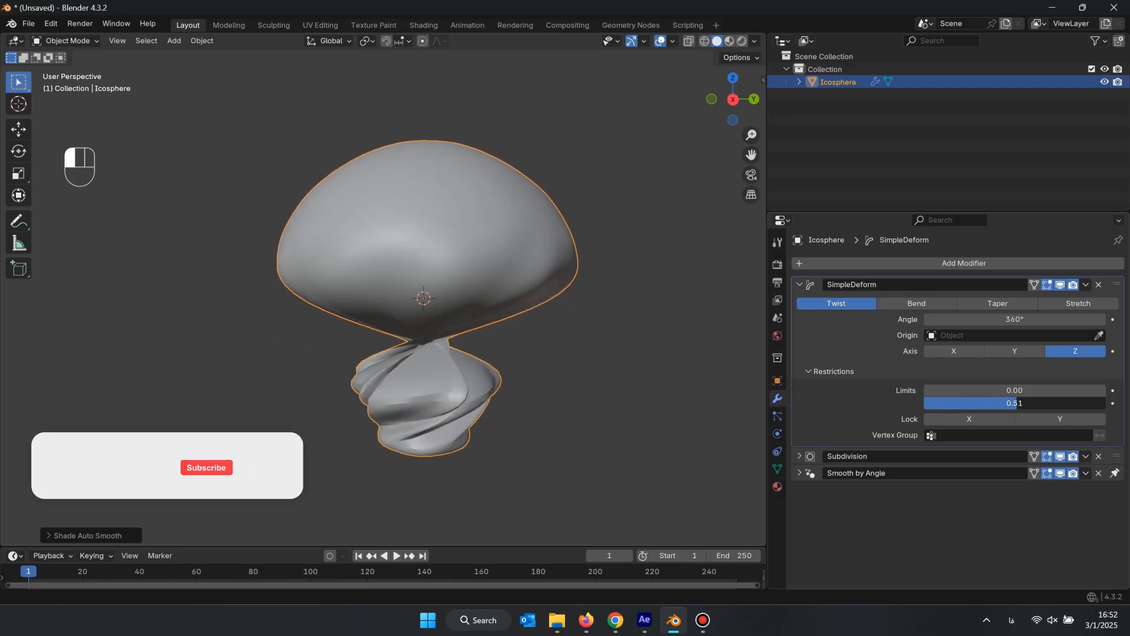